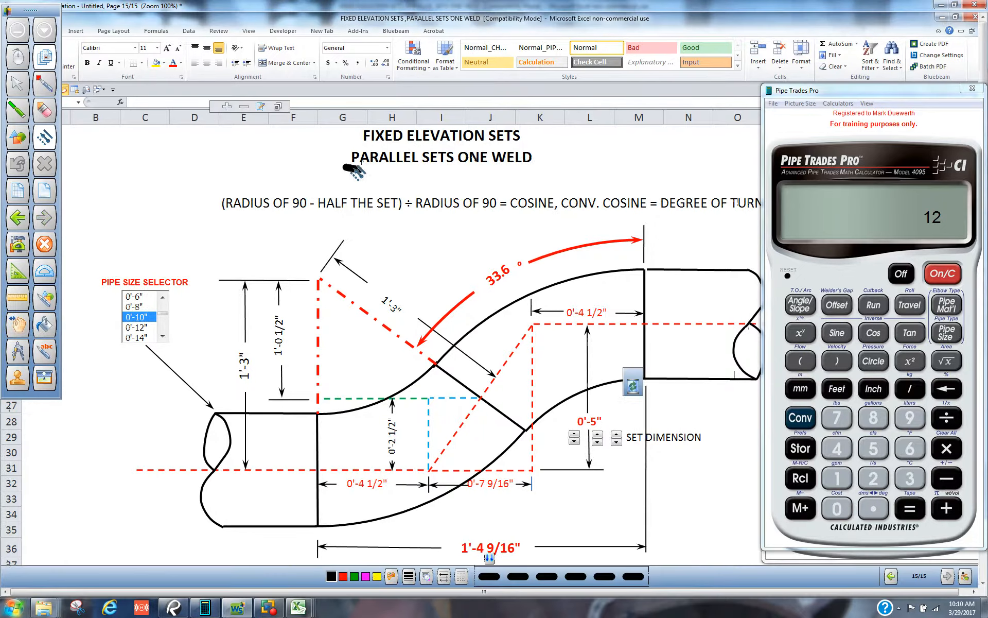
{"action": "mouse_move", "coordinate": [441, 365]}
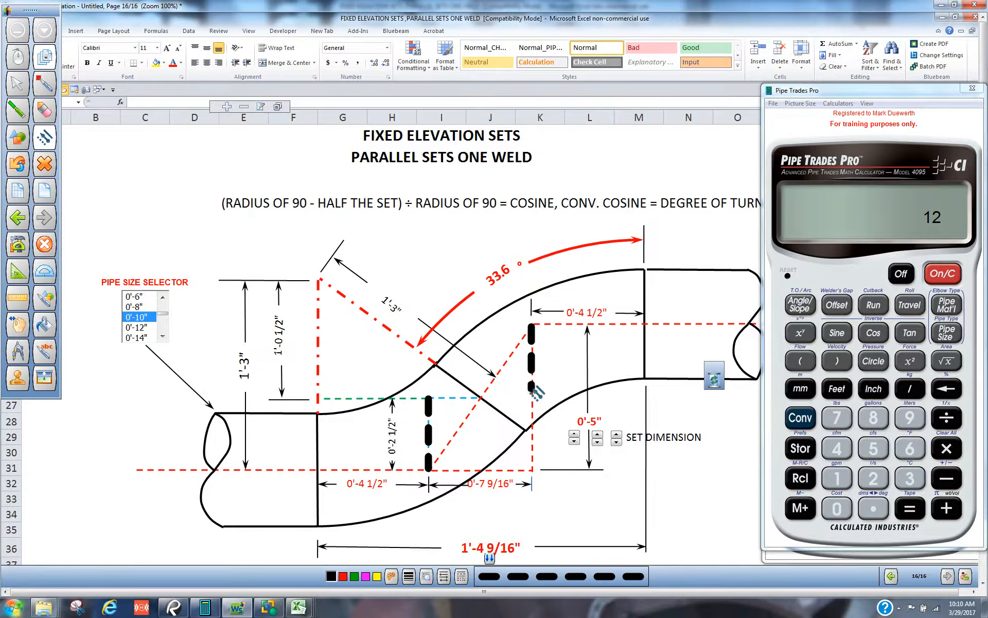
{"action": "mouse_move", "coordinate": [536, 394]}
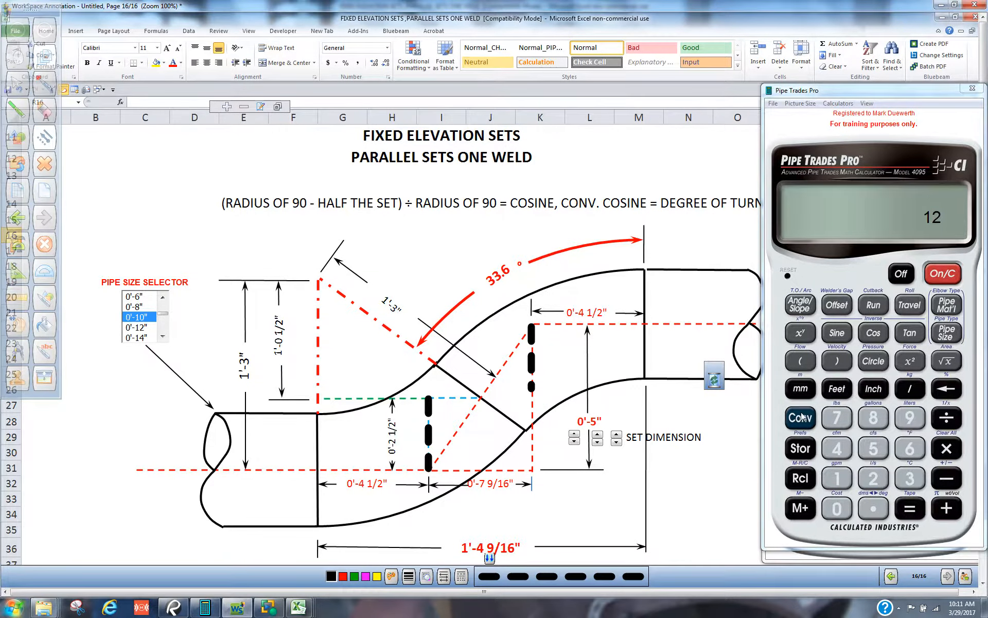
Step: Clear Pipe Trades Pro and enter the bracketed term (15 − 2.5, radius minus half set
{"action": "left_click", "coordinate": [800, 418]}
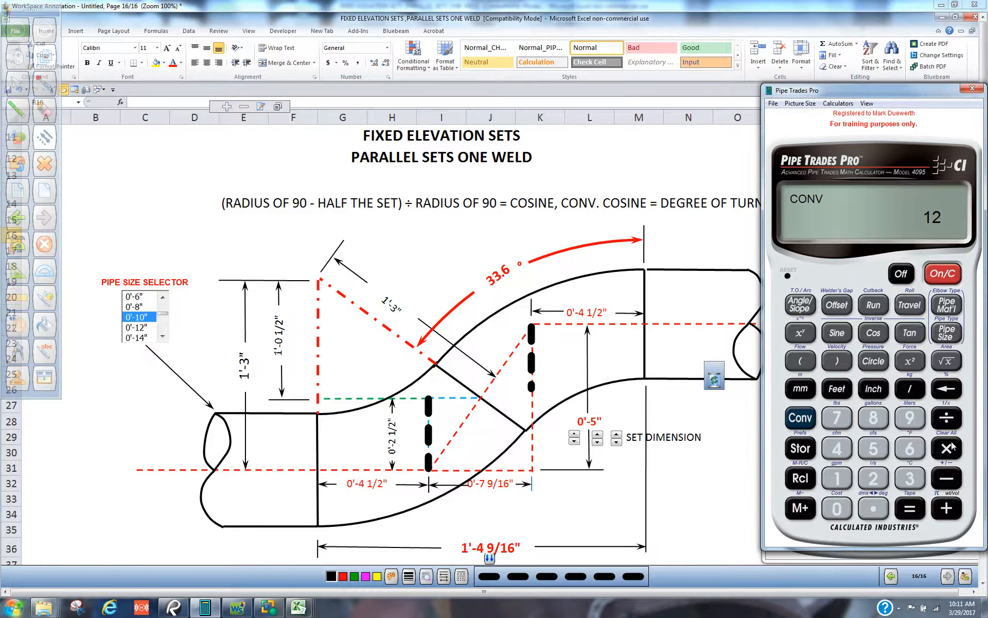
{"action": "left_click", "coordinate": [943, 273]}
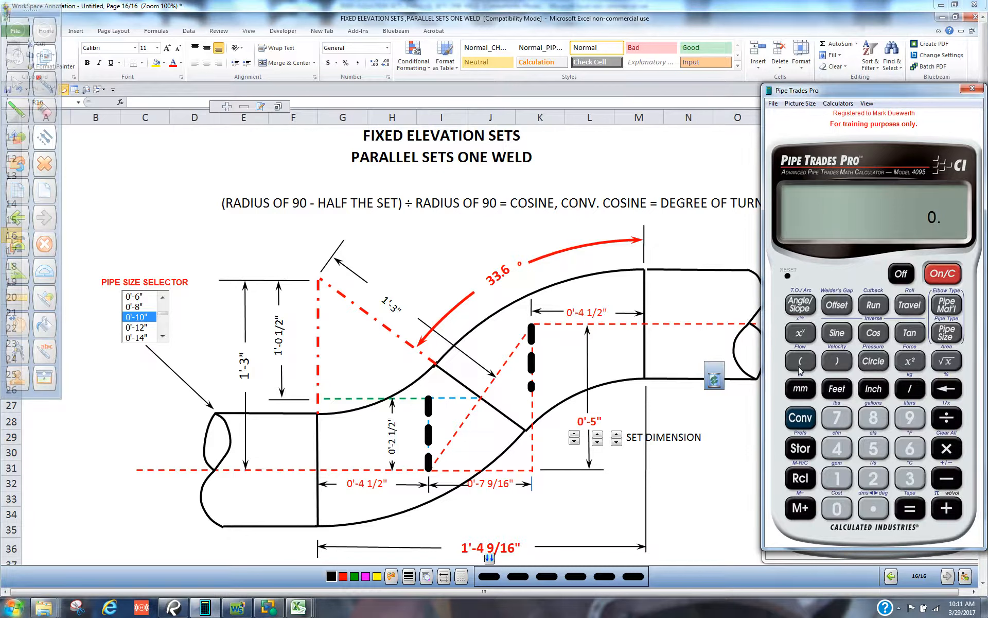
{"action": "left_click", "coordinate": [800, 361]}
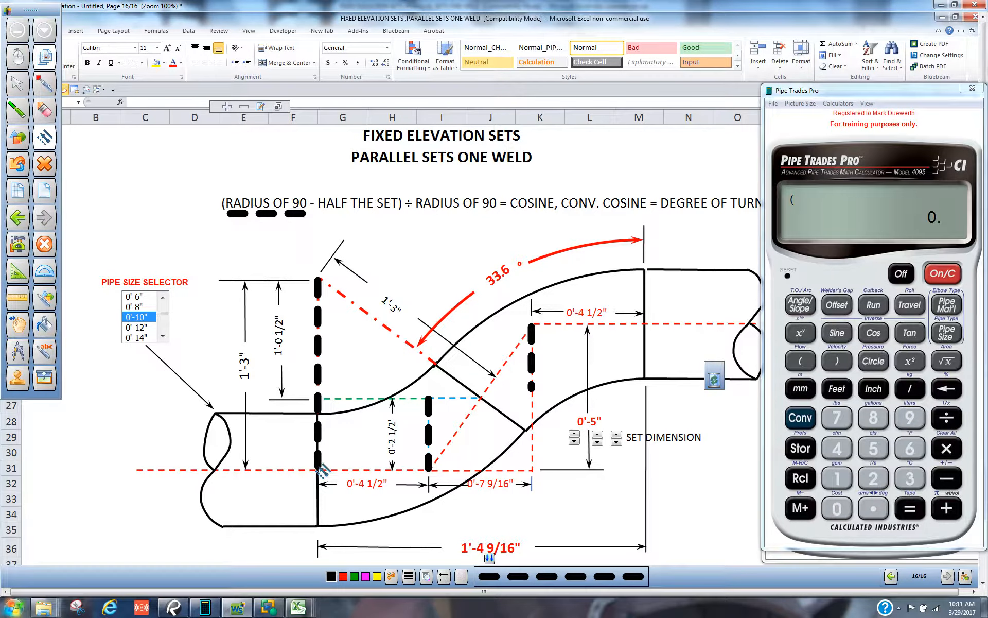
{"action": "left_click", "coordinate": [837, 478]}
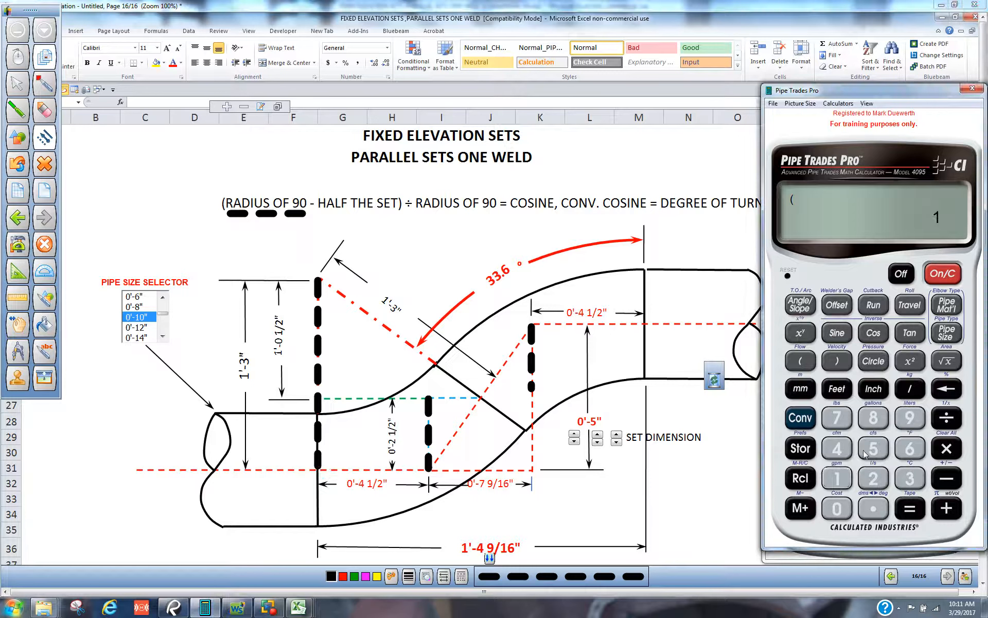
{"action": "left_click", "coordinate": [873, 449]}
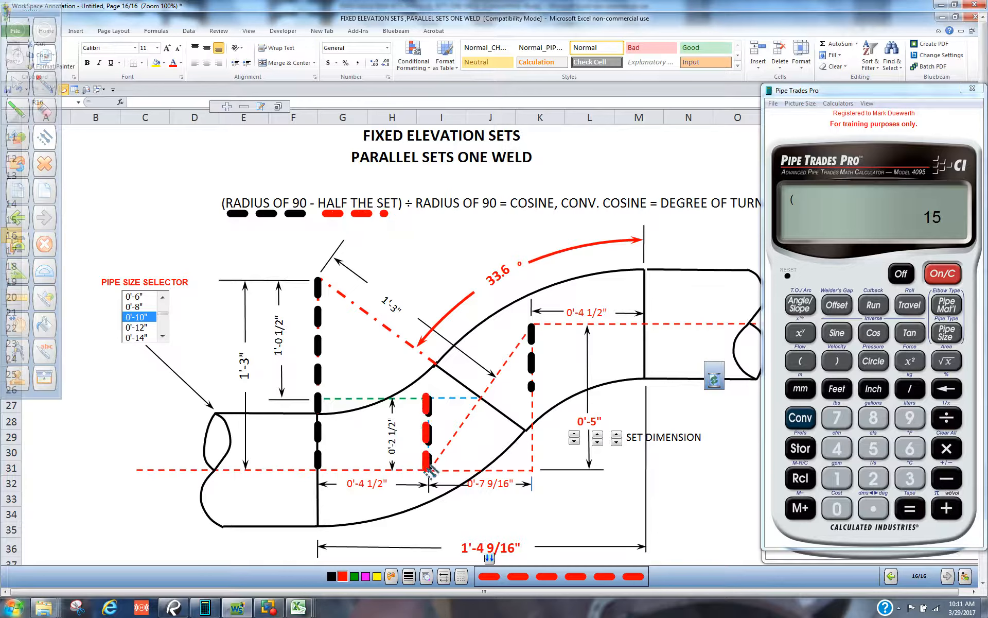
{"action": "left_click", "coordinate": [873, 508]}
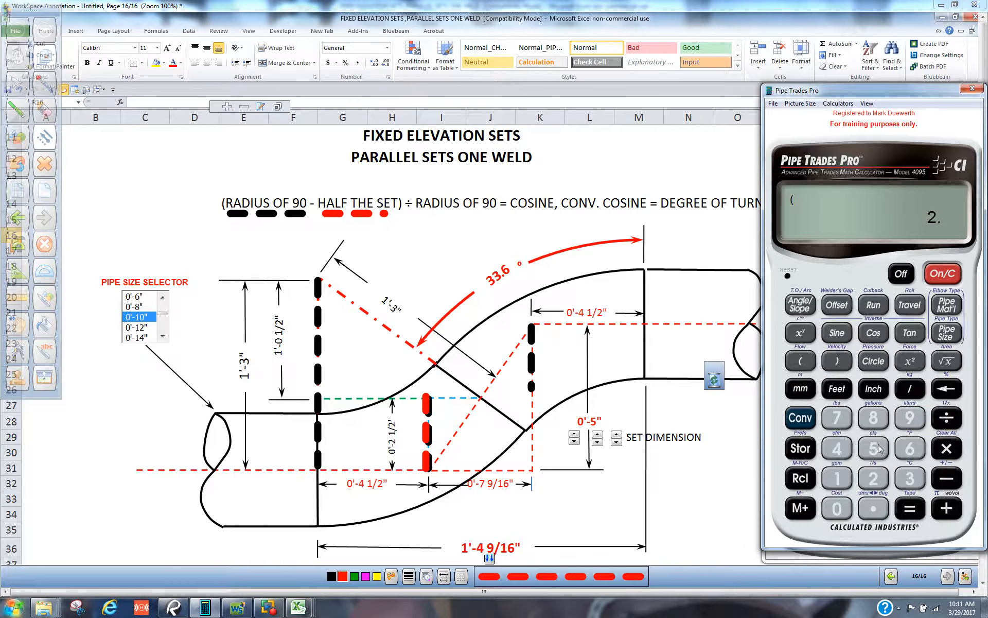
{"action": "left_click", "coordinate": [873, 449]}
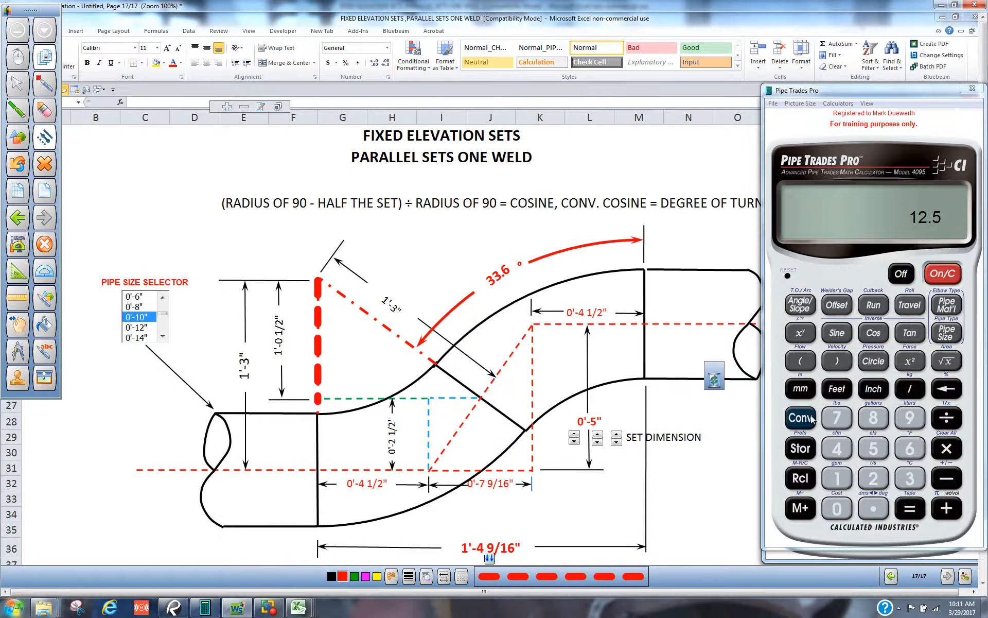
{"action": "mouse_move", "coordinate": [655, 321]}
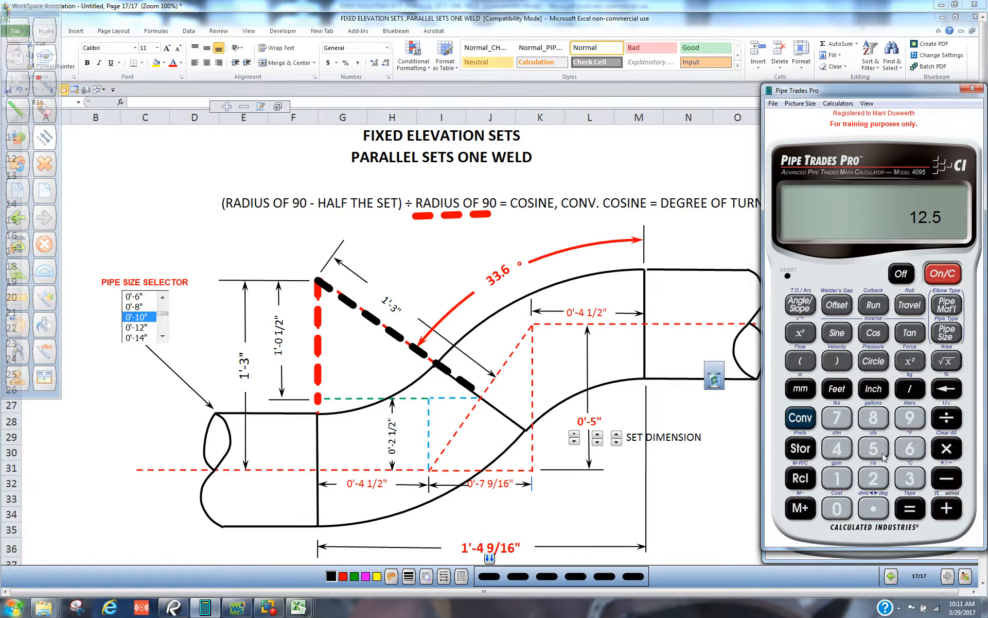
Step: Divide the 12.5 result by the 15 radius to get cosine 0.833333
{"action": "left_click", "coordinate": [873, 448]}
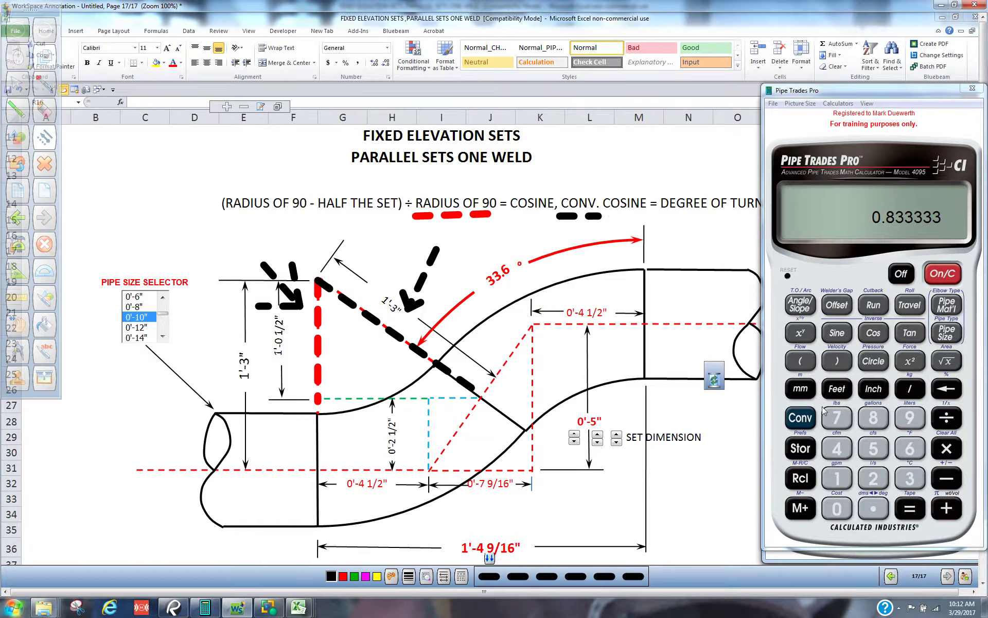
{"action": "mouse_move", "coordinate": [948, 229]}
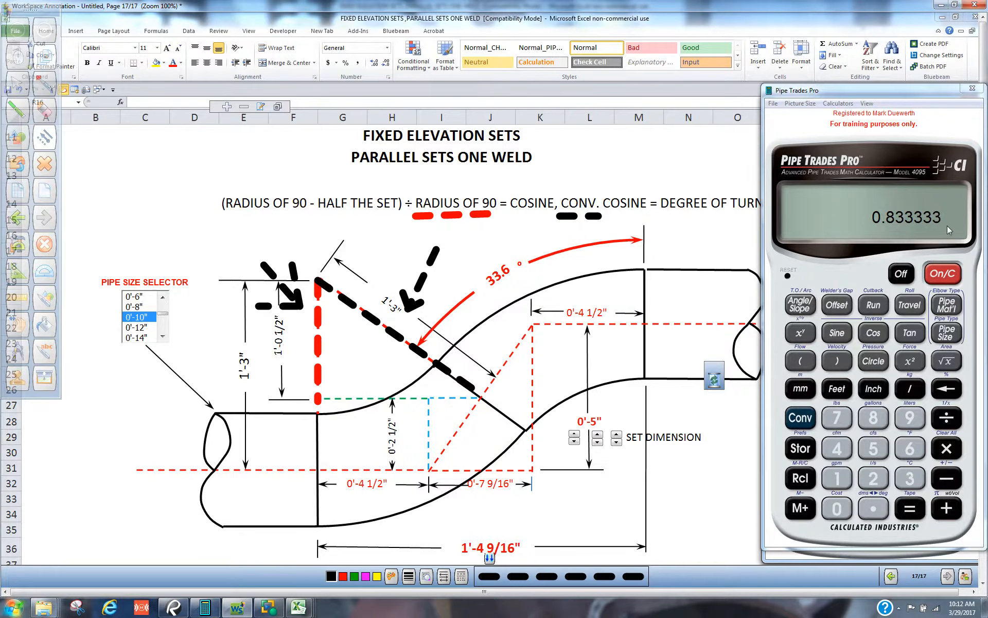
{"action": "mouse_move", "coordinate": [897, 297]}
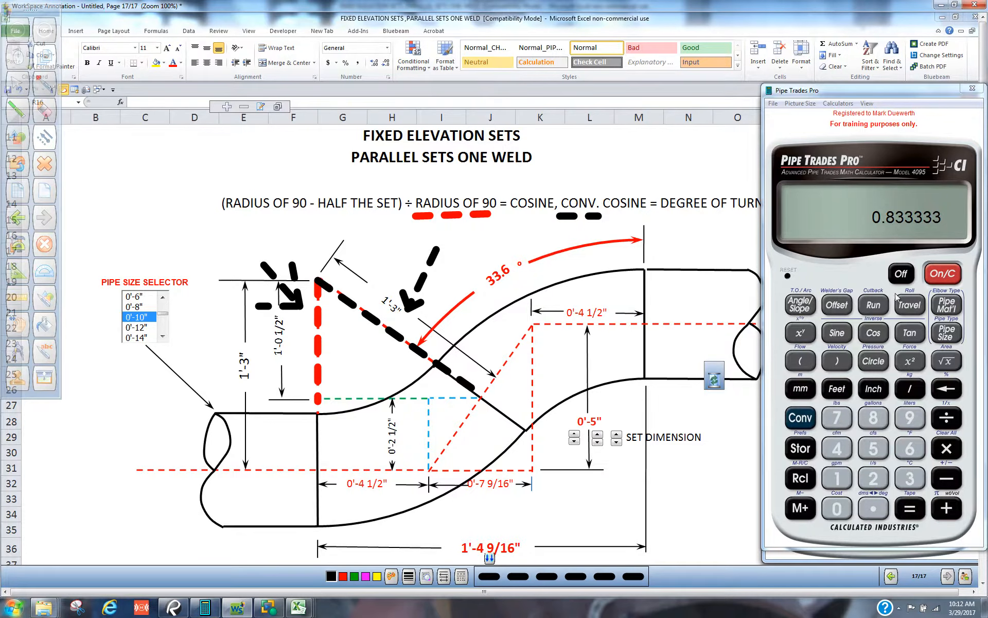
Step: Arm the Conv function to turn cosine 0.833333 into degrees
{"action": "left_click", "coordinate": [799, 418]}
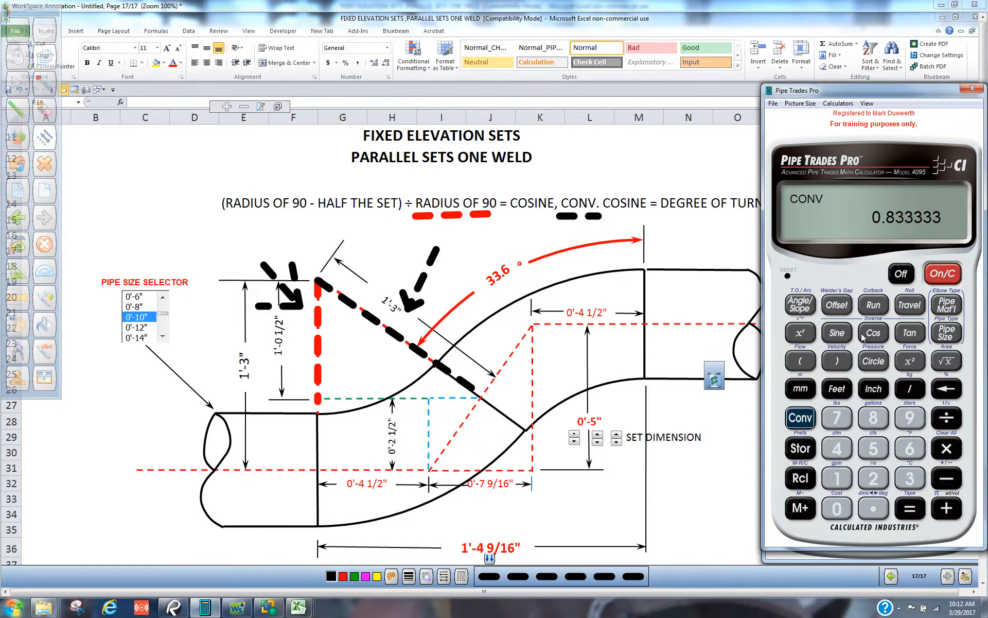